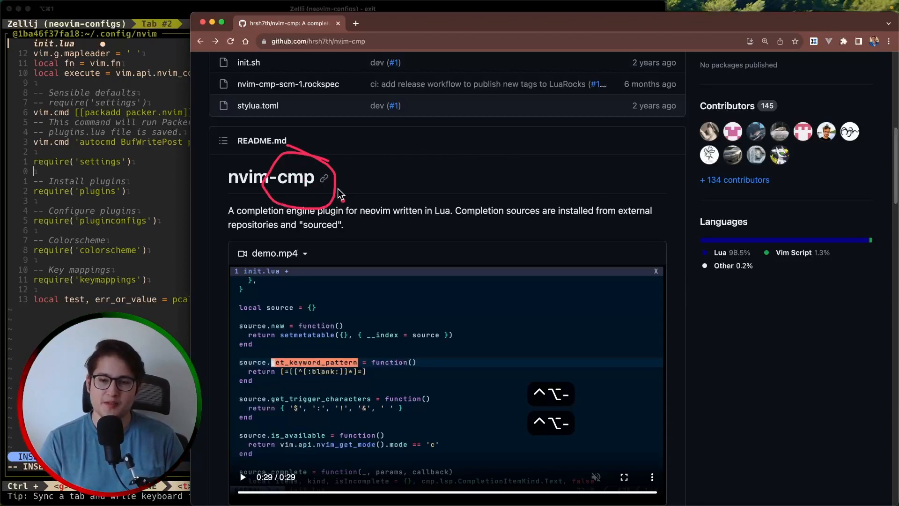
mouse_move(406, 259)
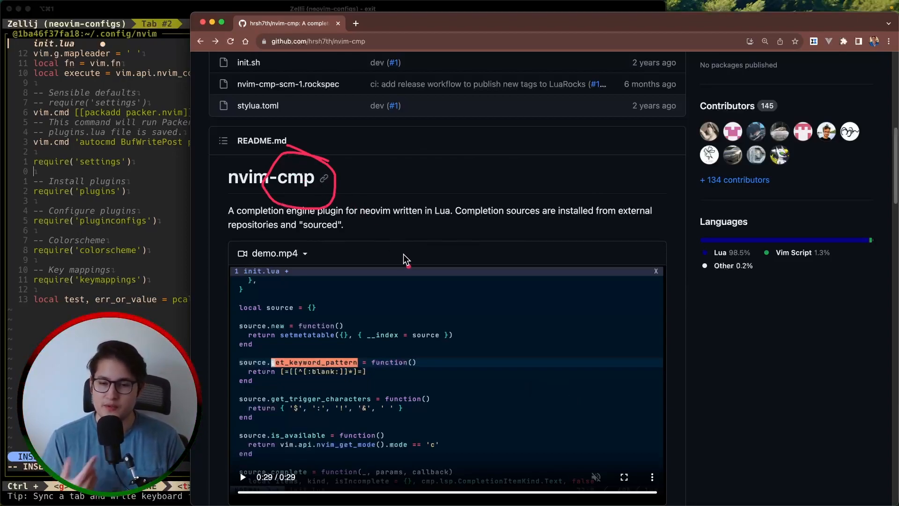
mouse_move(404, 240)
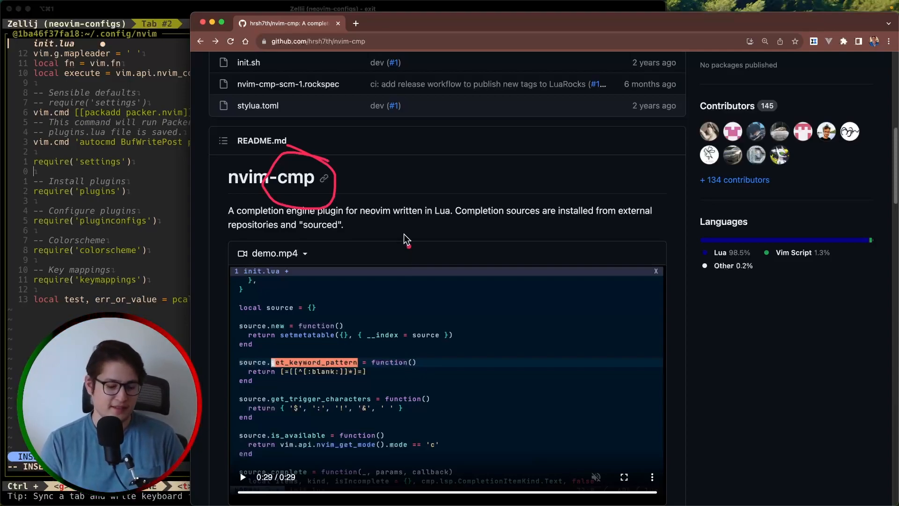
Step: Scroll to the demo.mp4 video in the nvim-cmp README and start it playing
scroll(down, 3)
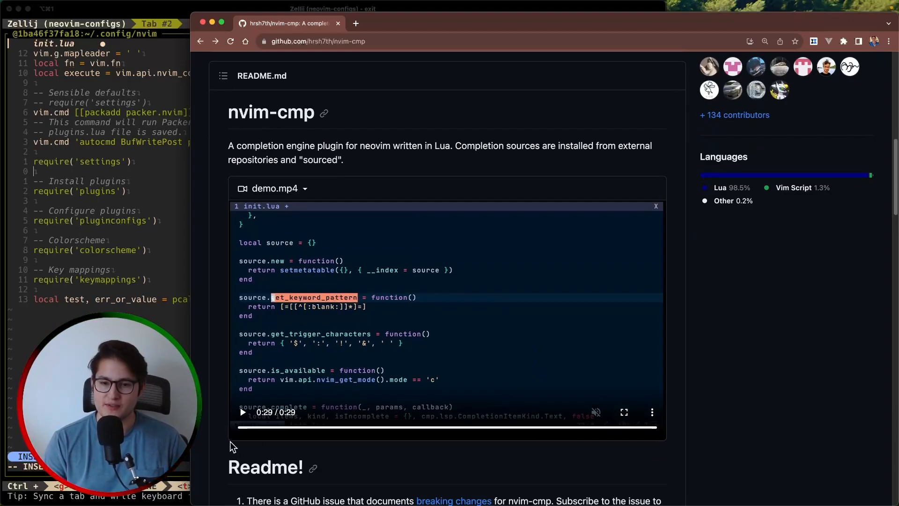
click(242, 411)
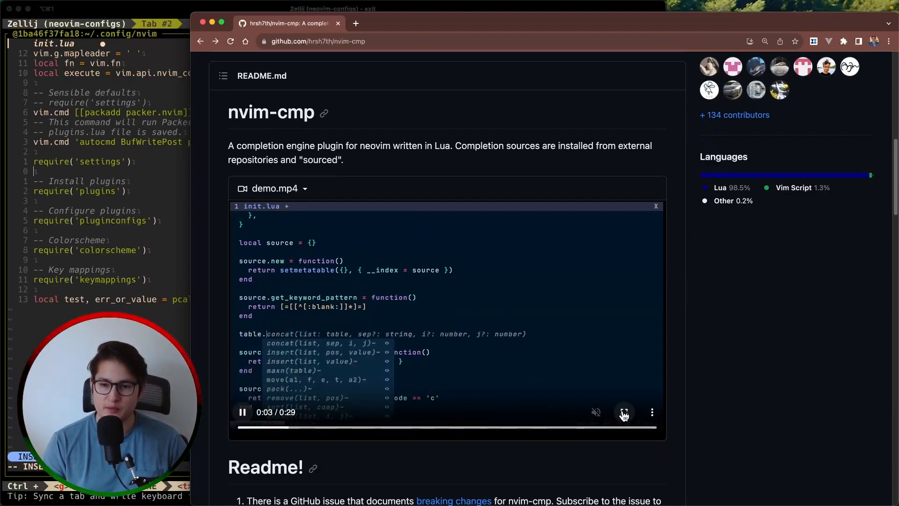
Step: Watch the demo full screen as completions appear while vim.api.nvim_buf Lua is typed
click(623, 411)
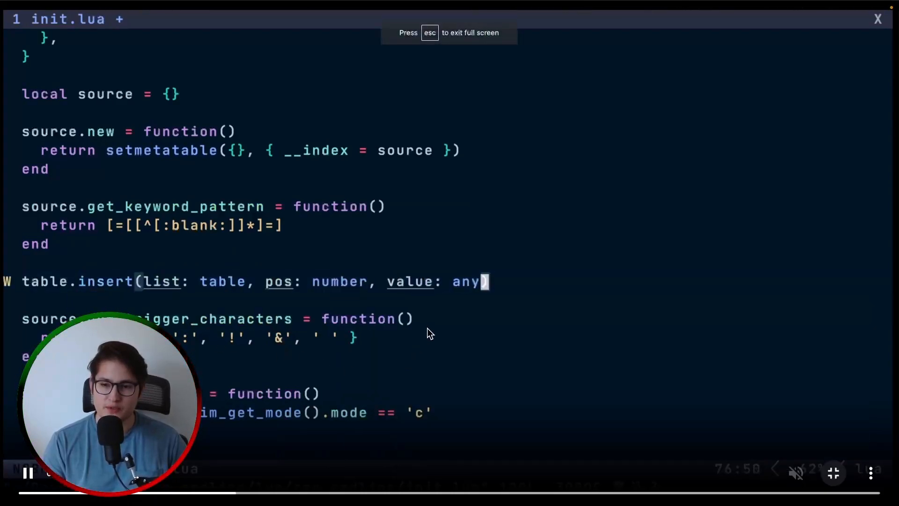
text(vim)
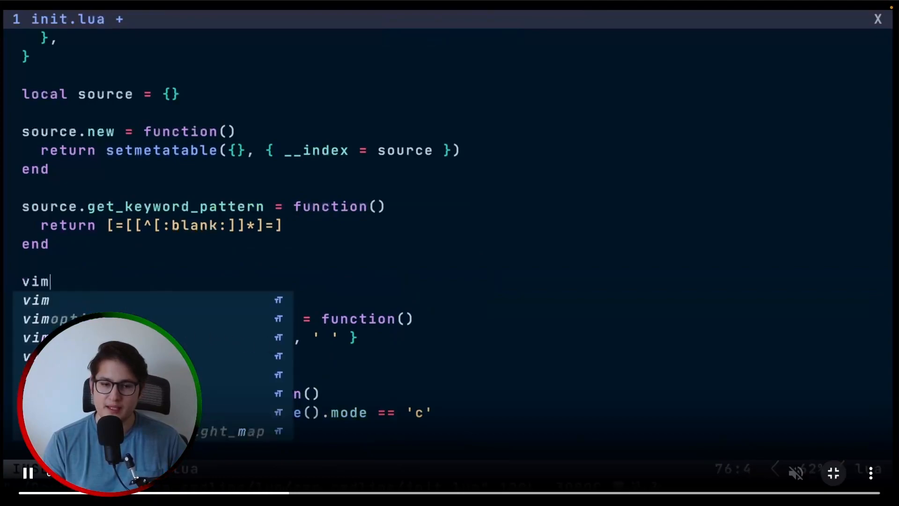
text(.api.n)
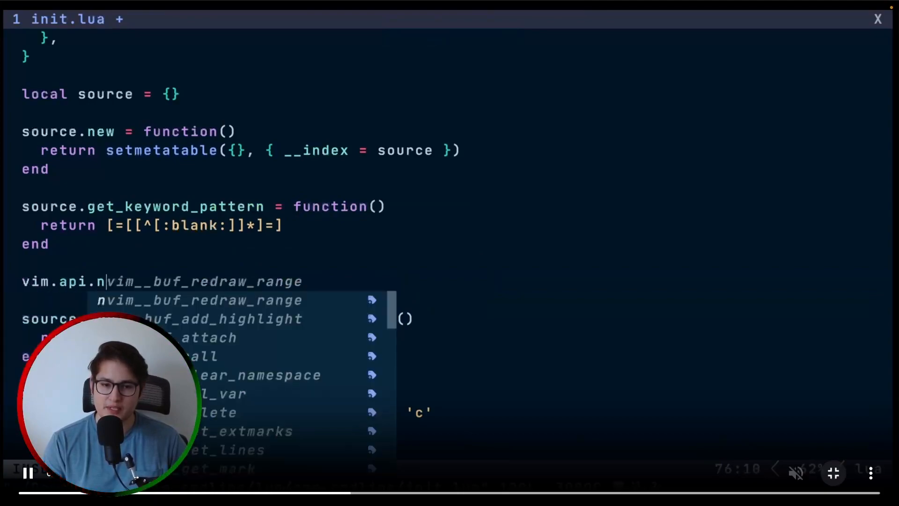
text(vimbufa)
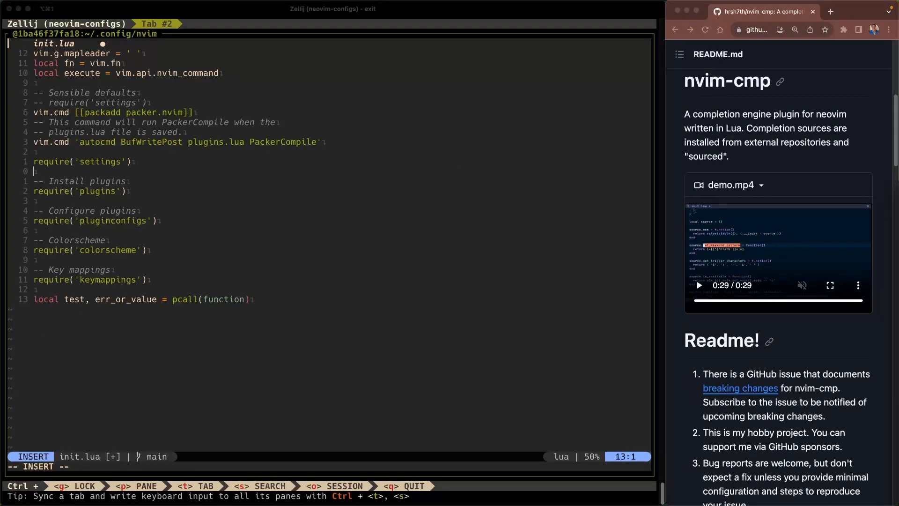
mouse_move(85, 184)
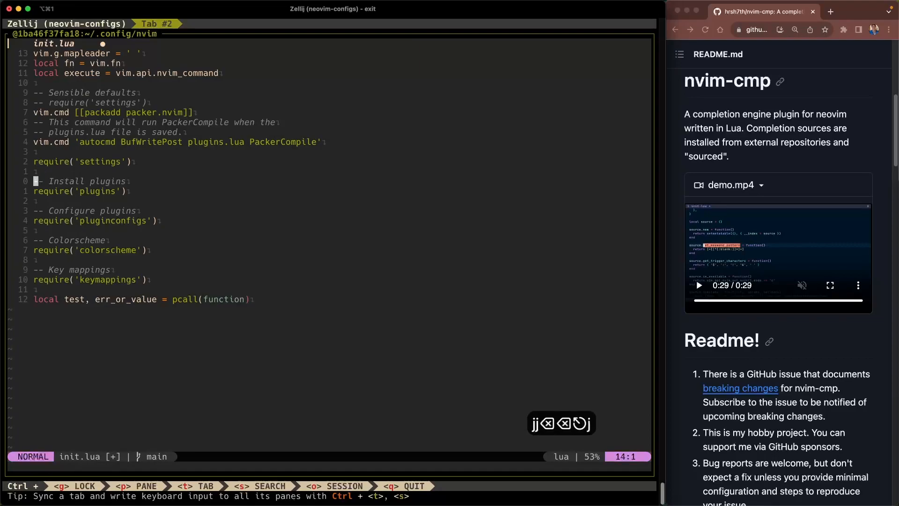
Step: Open plugins.lua and move through the cmp-cmdline and nvim-cmp entries at its end
text(plu)
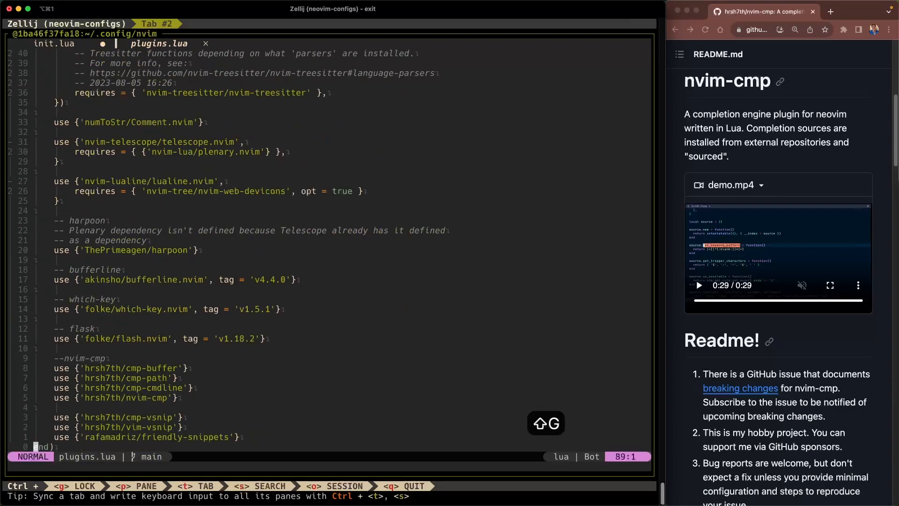
key(k)
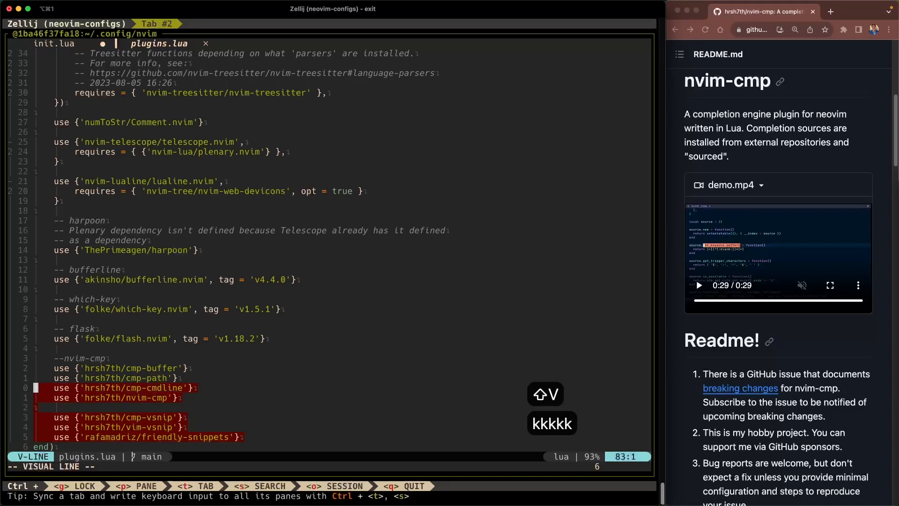
key(k)
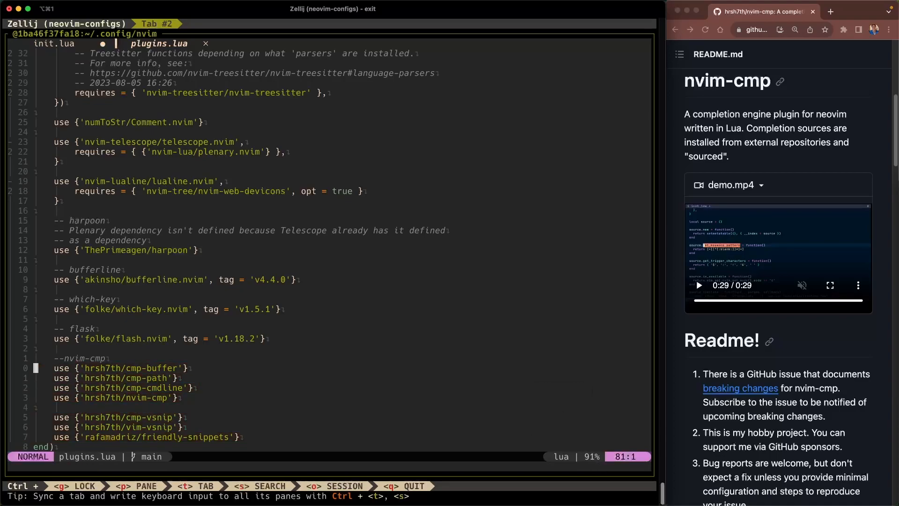
key(j)
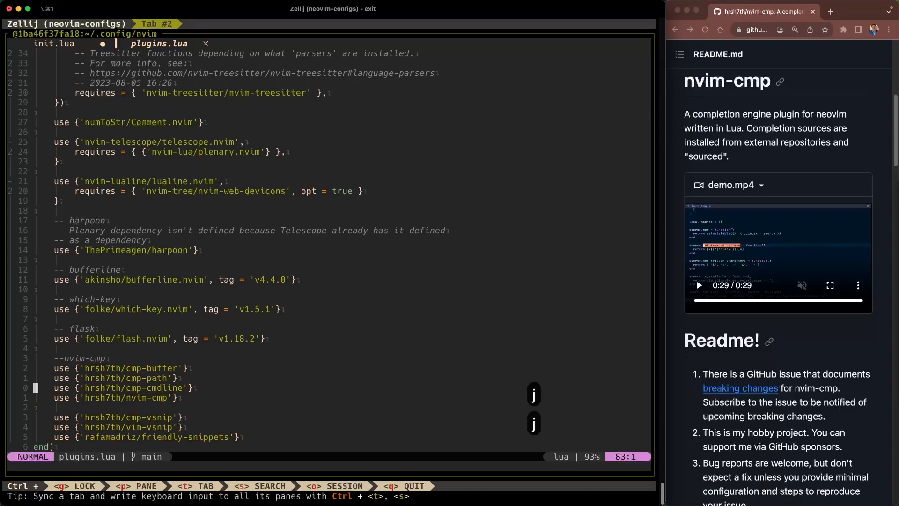
key(j)
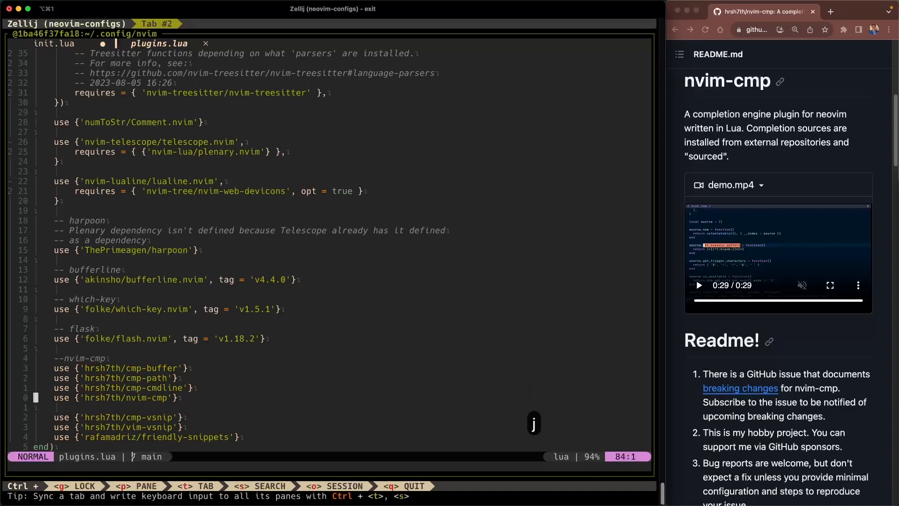
Step: Check the cmp-vsnip, friendly-snippets and vim-vsnip entries, save plugins.lua, and open pluginconfigs.lua
key(j)
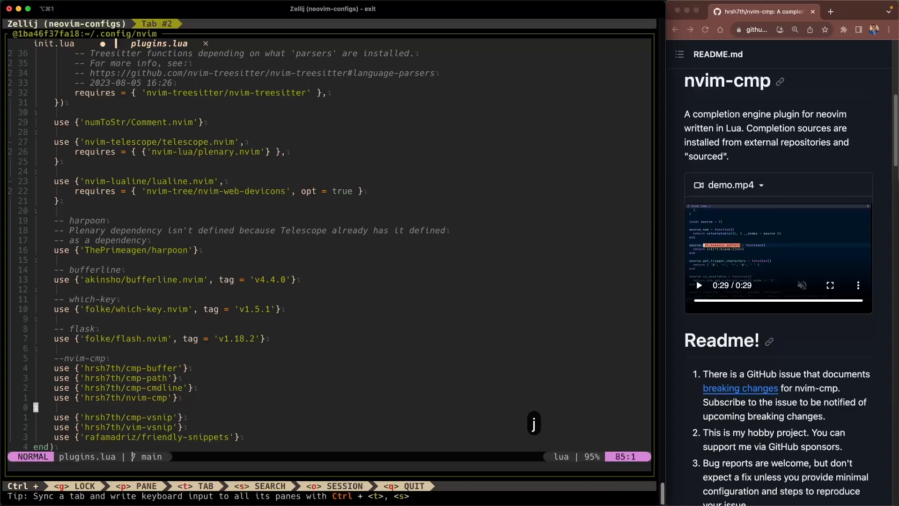
key(j)
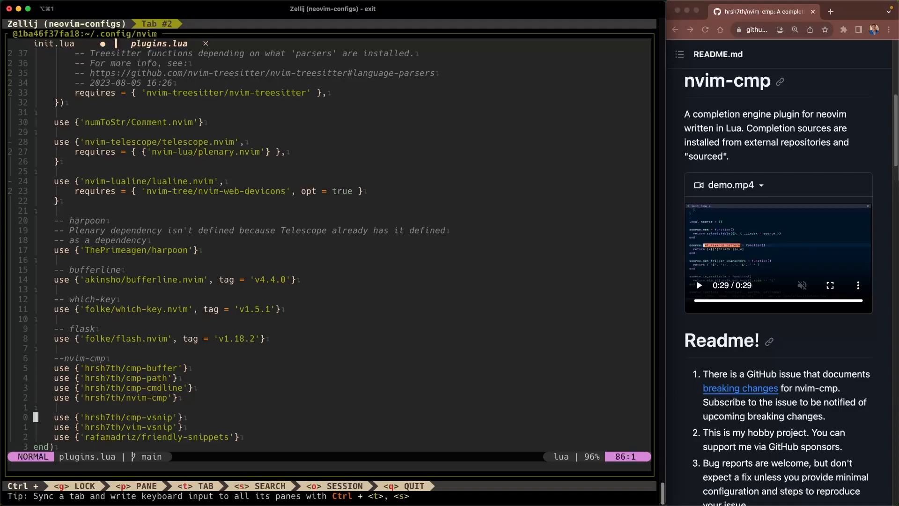
key(j)
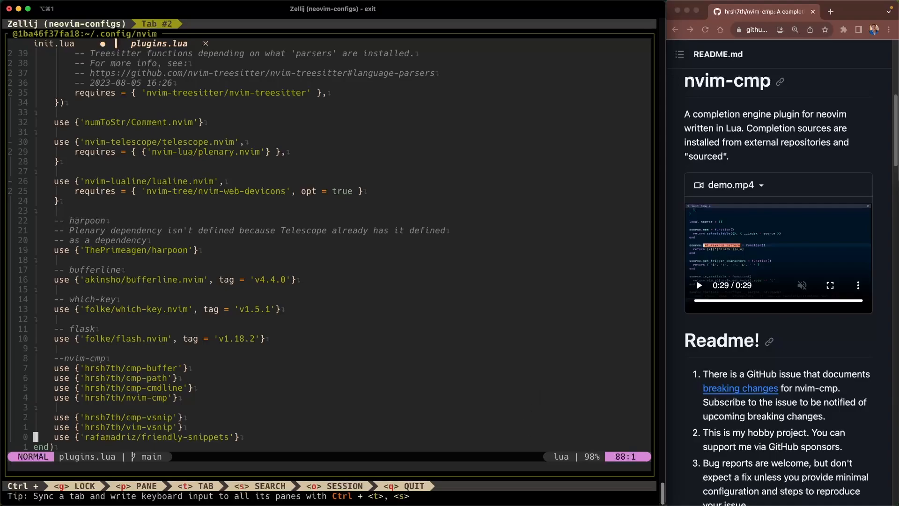
key(j)
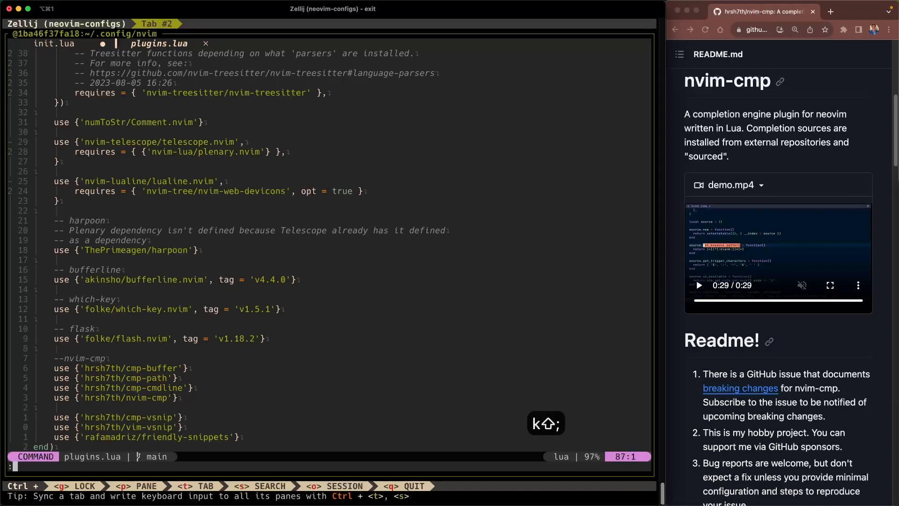
key(Return)
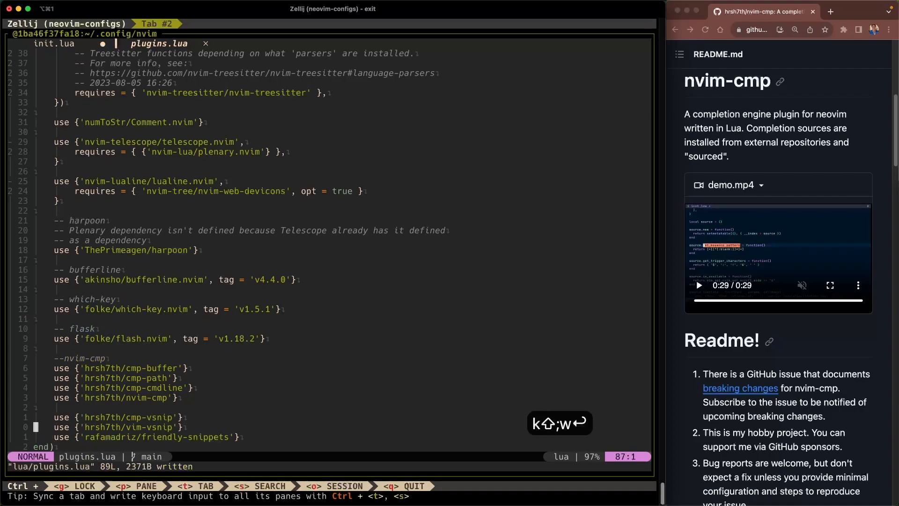
text(plugin)
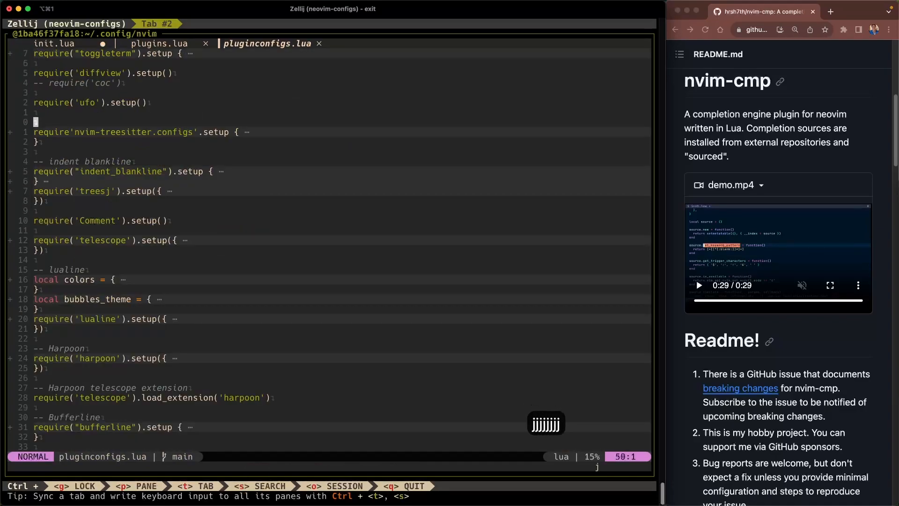
Step: Jump to the end of pluginconfigs.lua and expand the cmp.setup fold down to scroll_docs mappings
key(j)
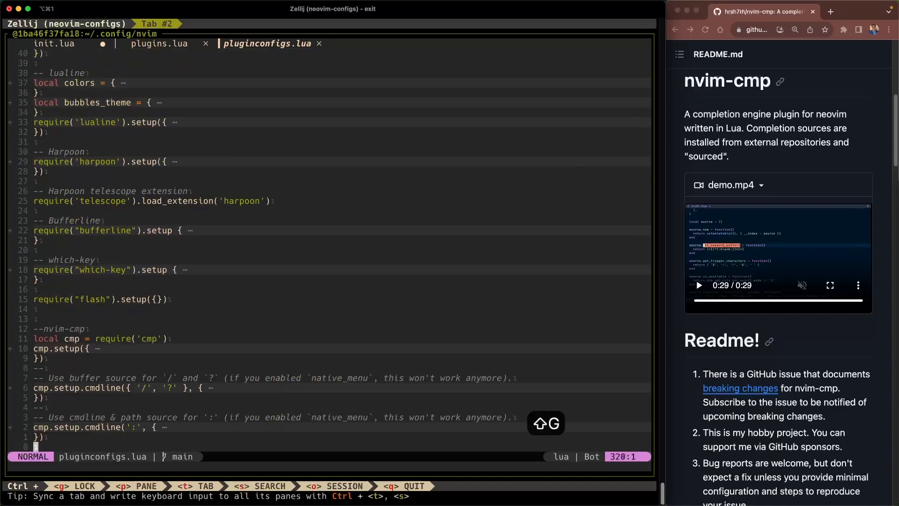
key(k)
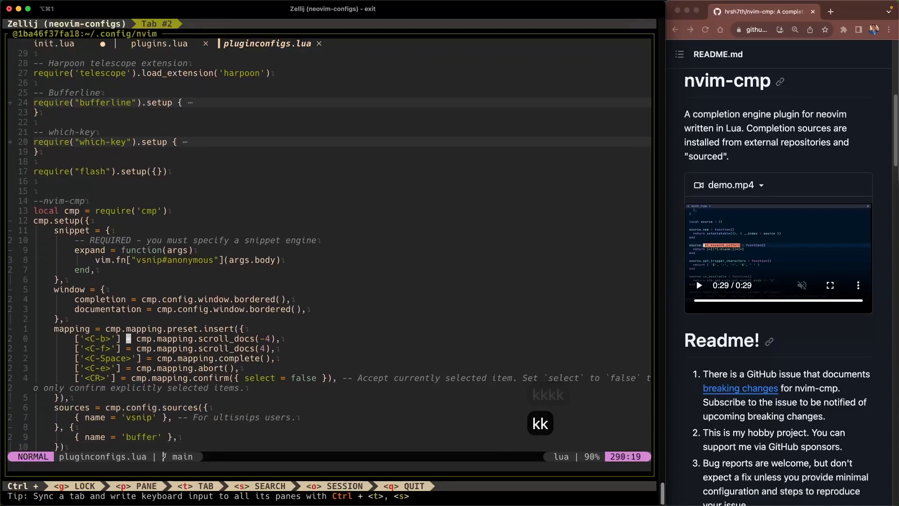
key(j)
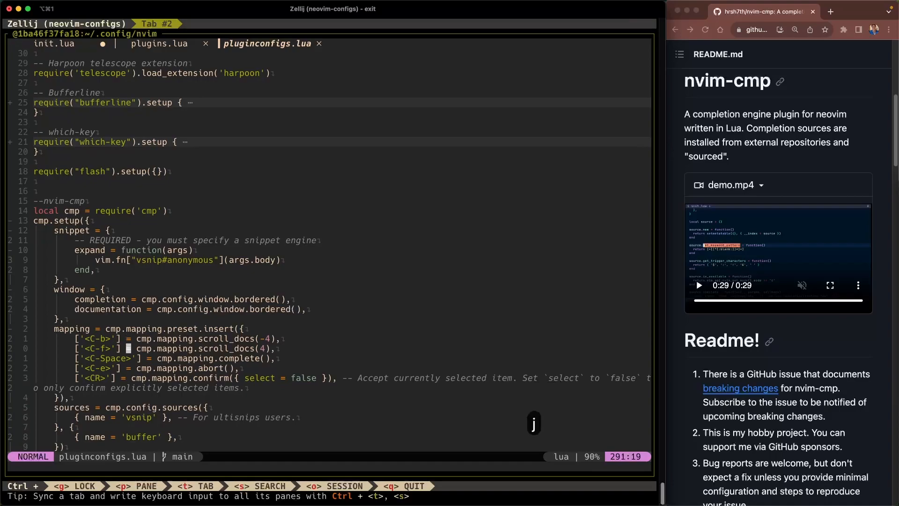
key(j)
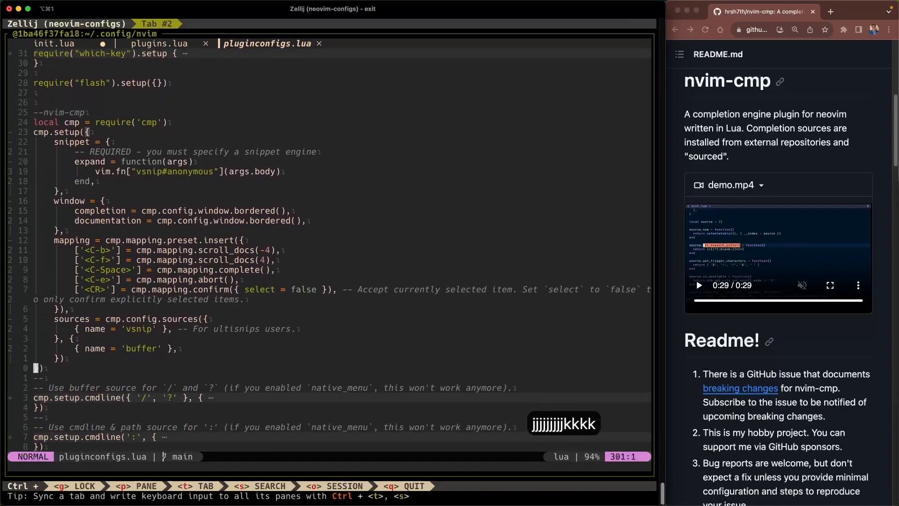
key(k)
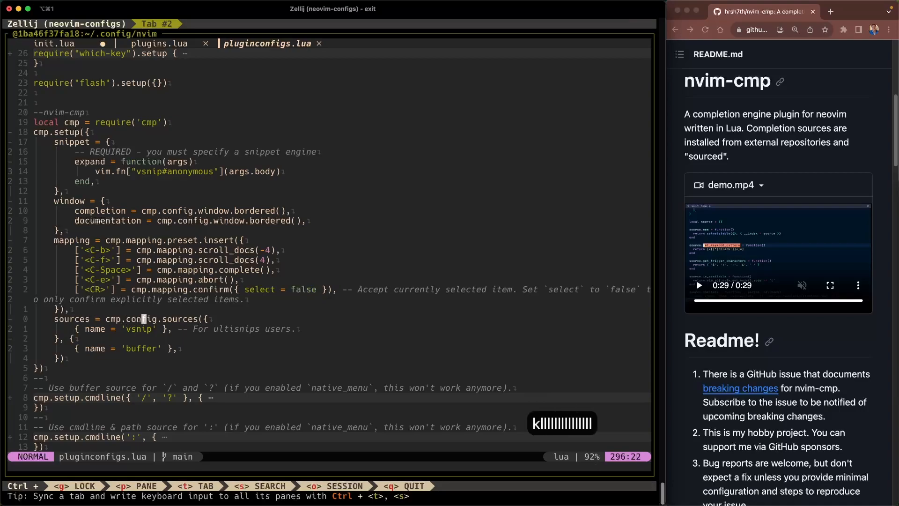
key(j)
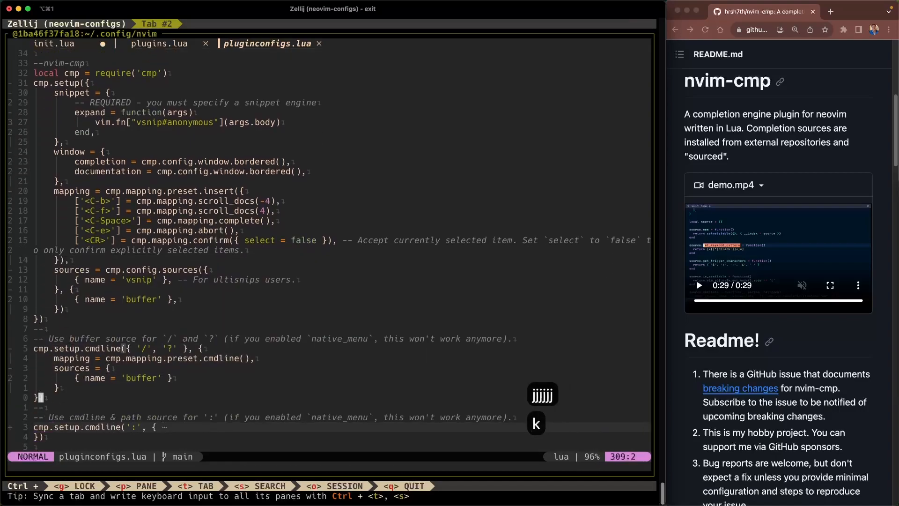
key(k)
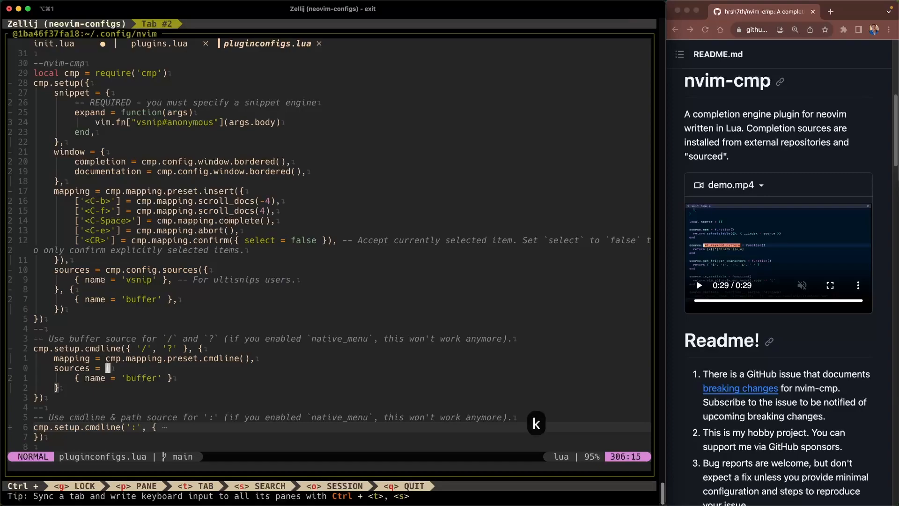
key(k)
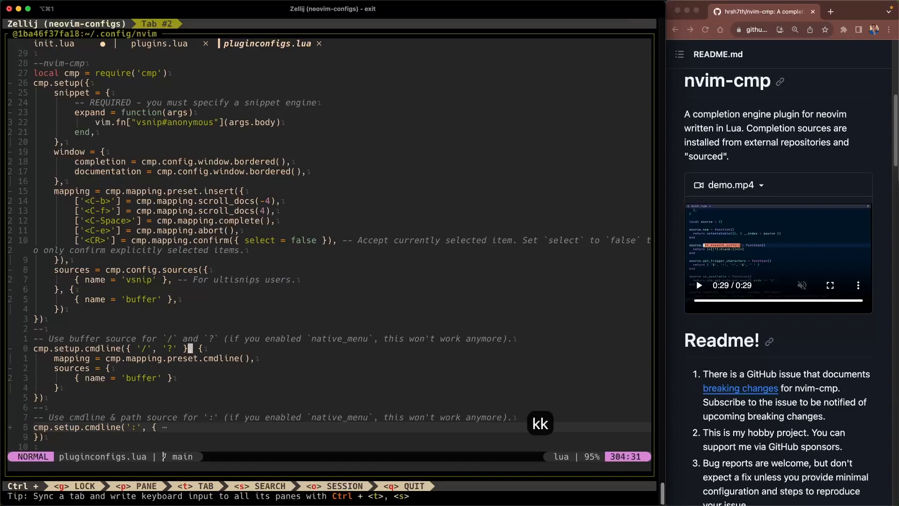
key(h)
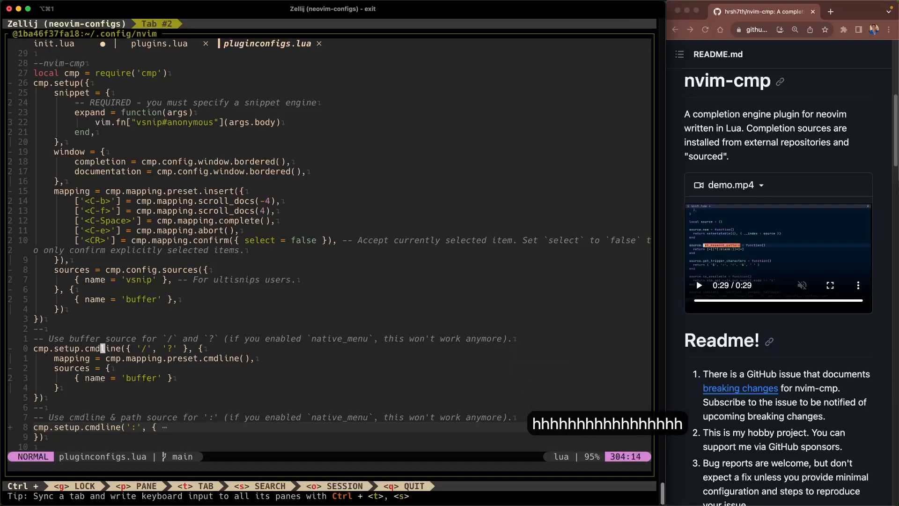
key(l)
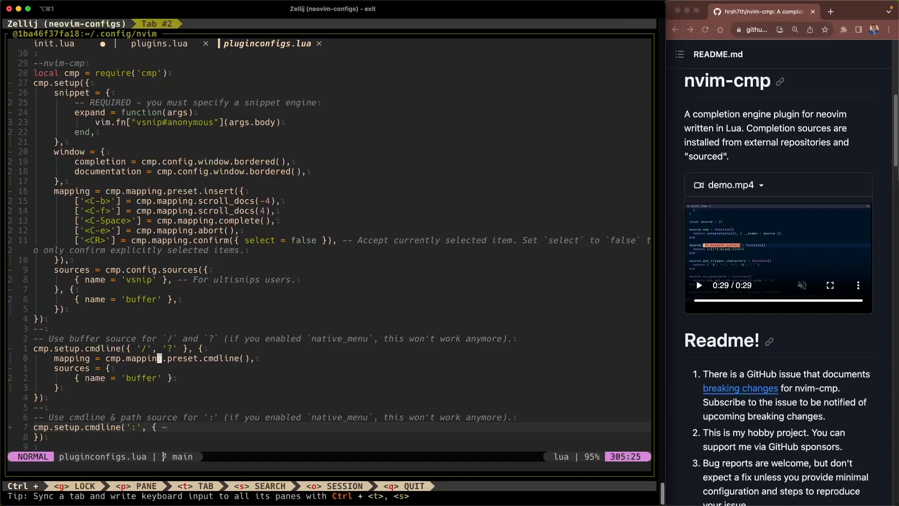
key(j)
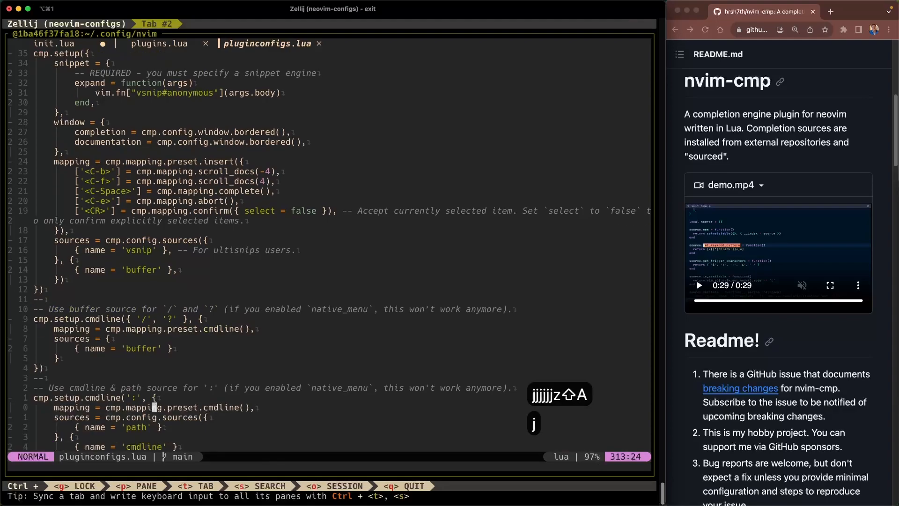
Step: Navigate the cmp.setup.cmdline(':') block to show its mapping and path and cmdline sources
key(j)
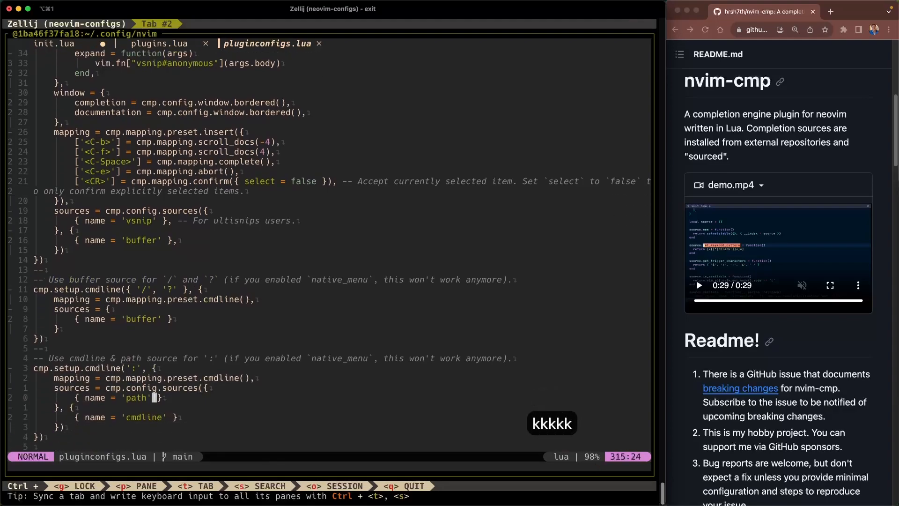
key(k)
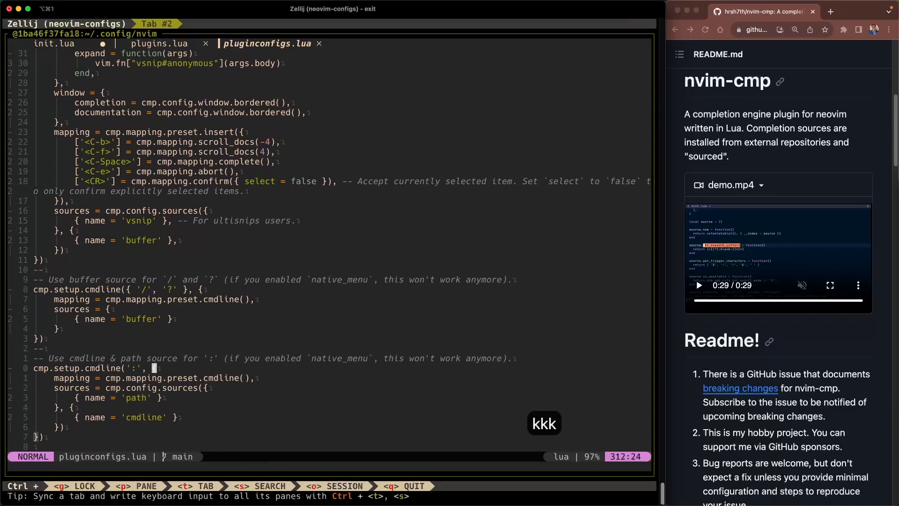
key(h)
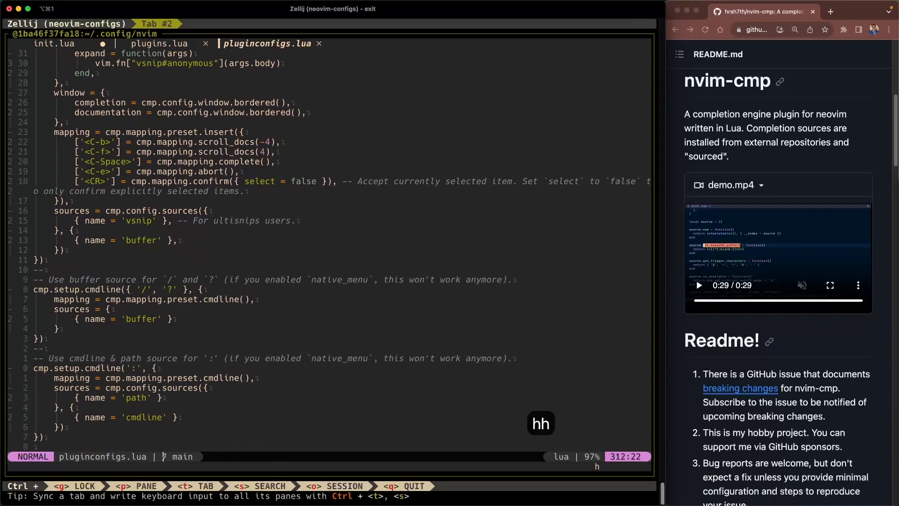
key(h)
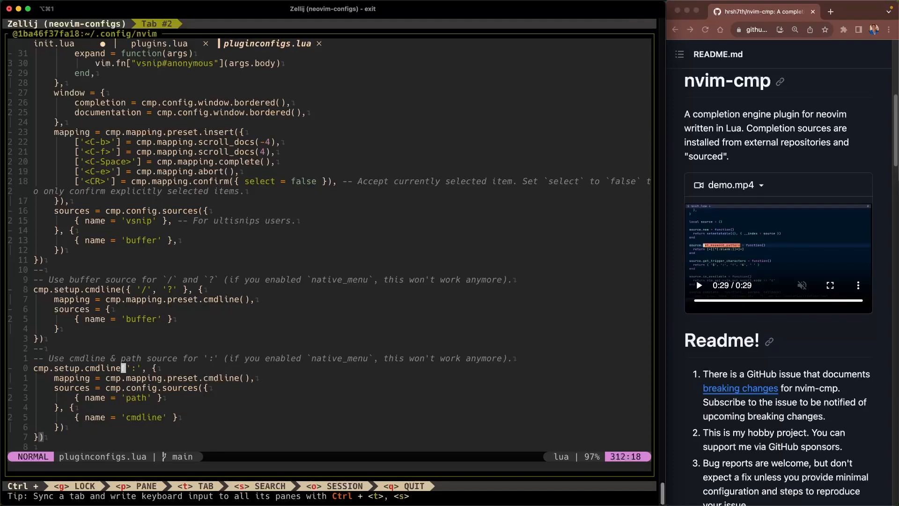
key(j)
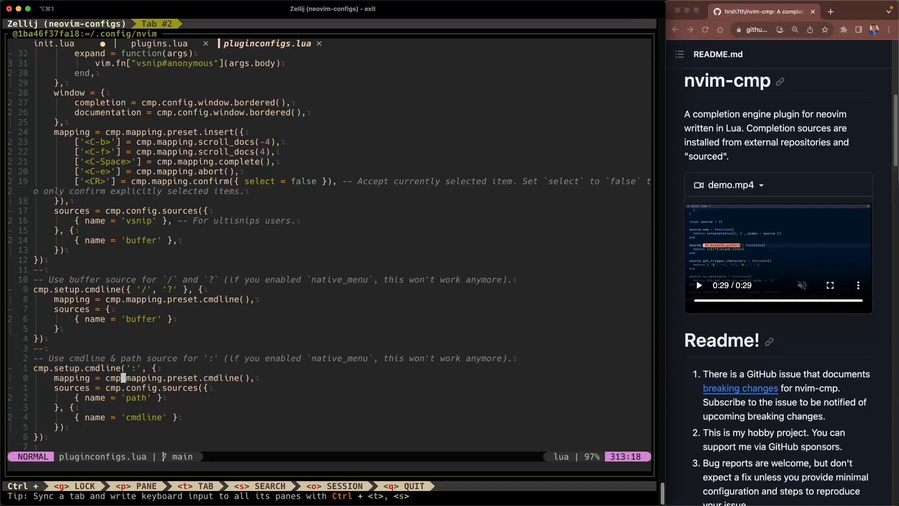
key(j)
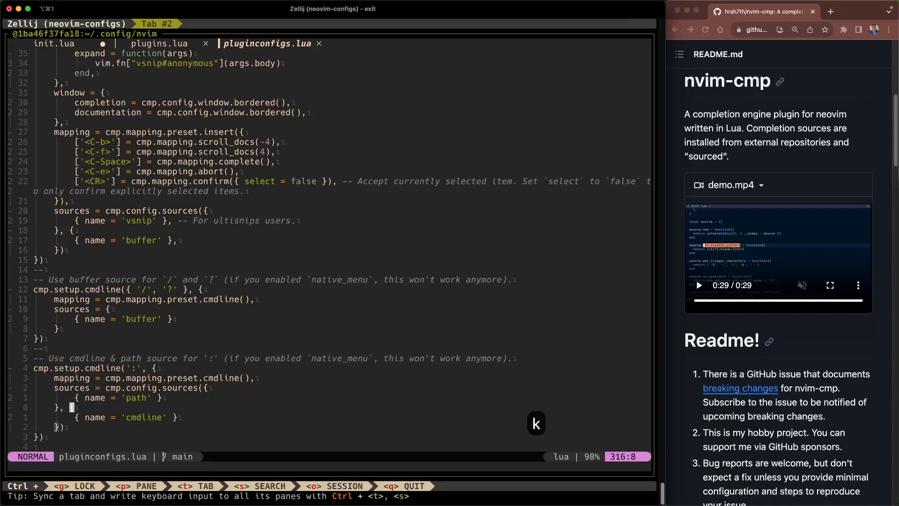
Step: Save pluginconfigs.lua with :w and pick init.lua from the NvimTree file tree
key(k)
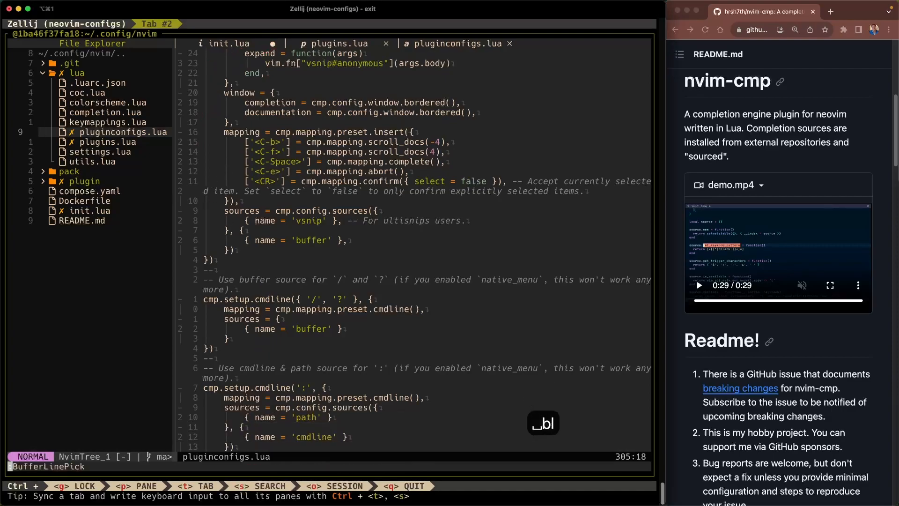
text(:w)
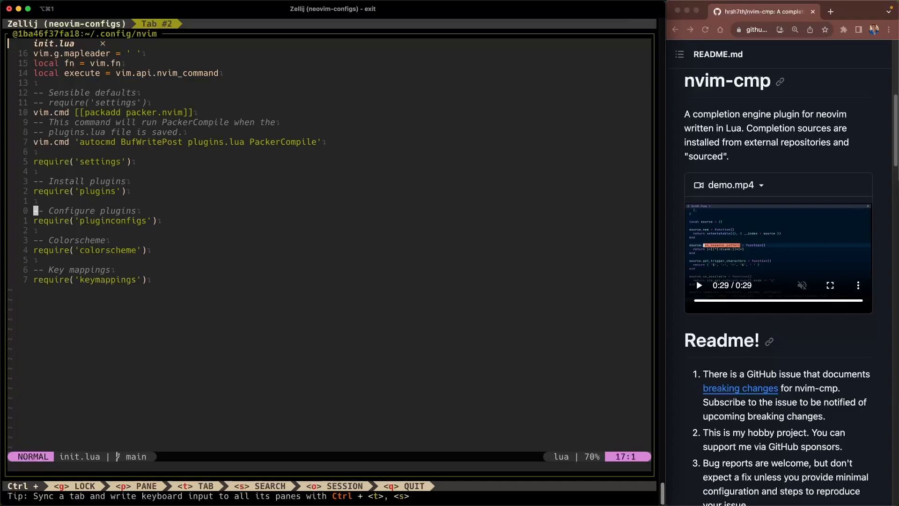
Step: Add a trailing line to init.lua and insert 2023-10-27 via the date~ snippet completion
key(j)
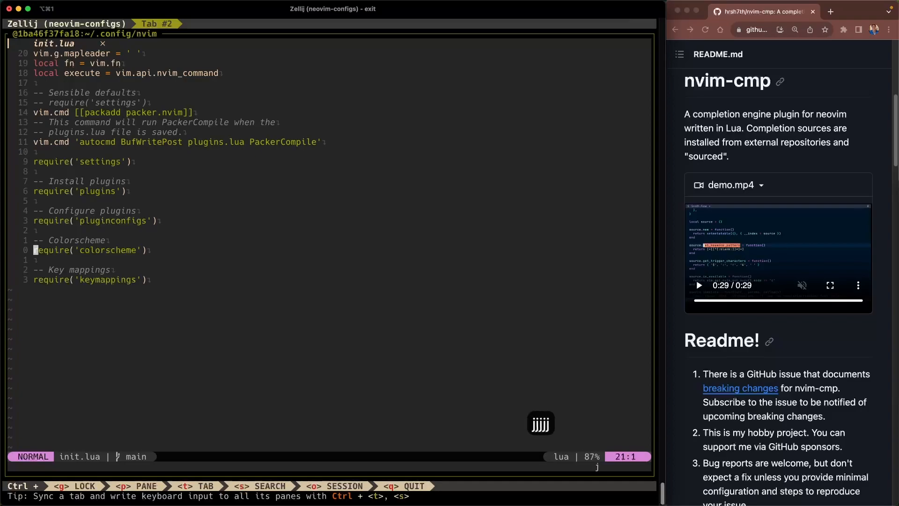
key(shift+a)
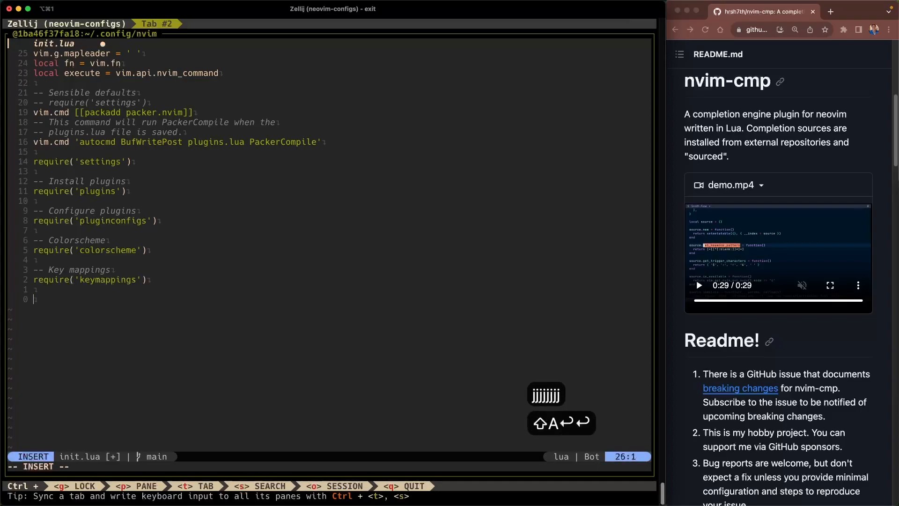
text(d)
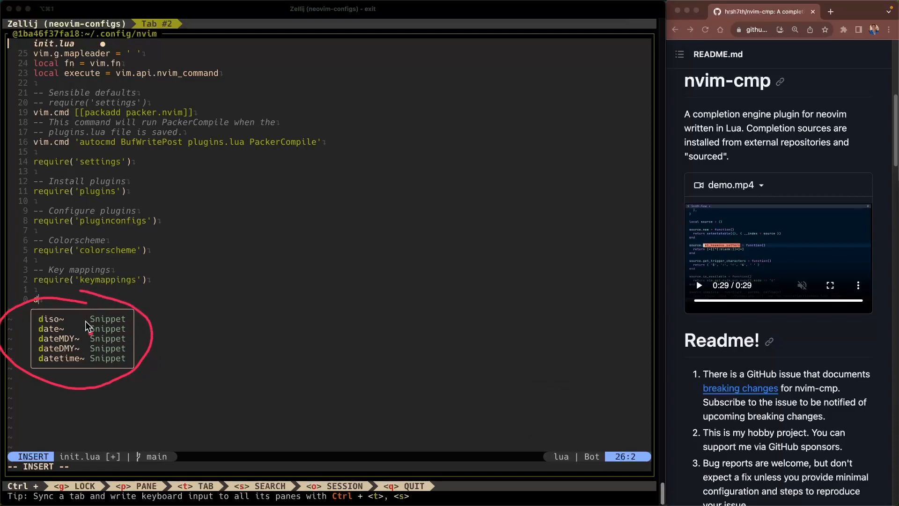
mouse_move(90, 375)
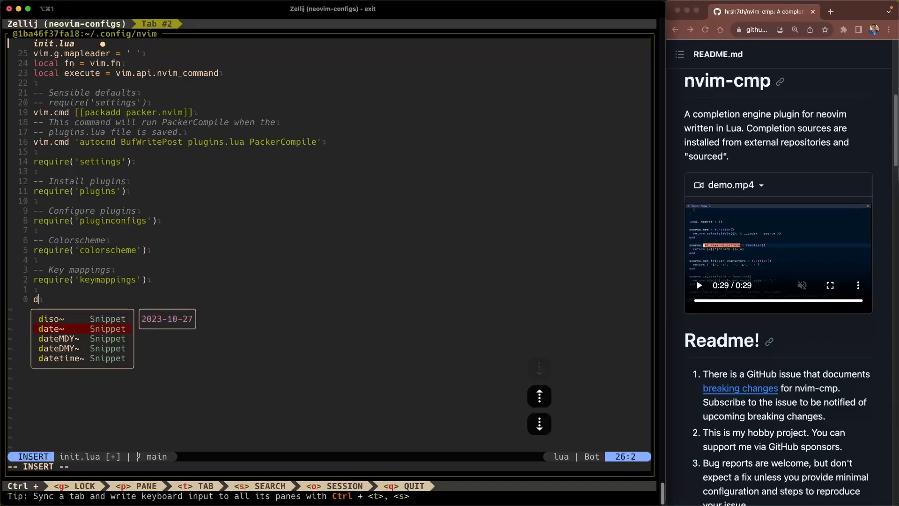
key(Enter)
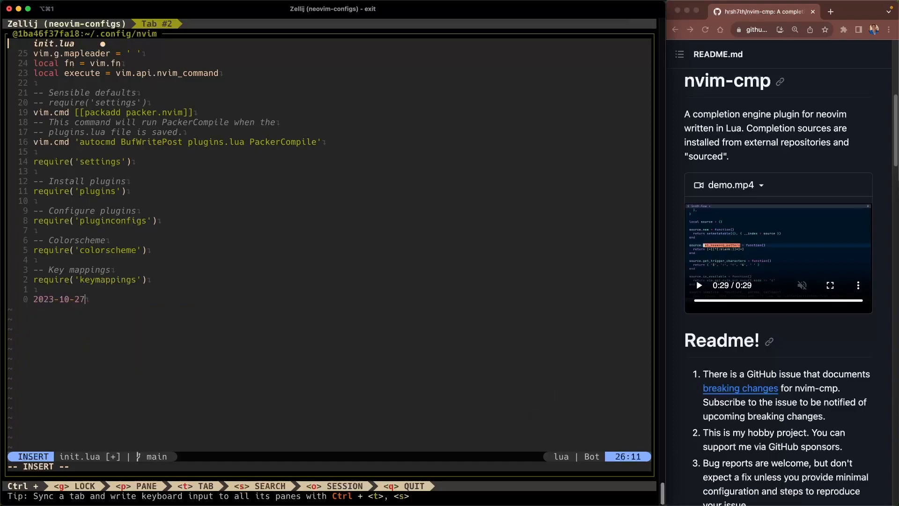
key(Escape)
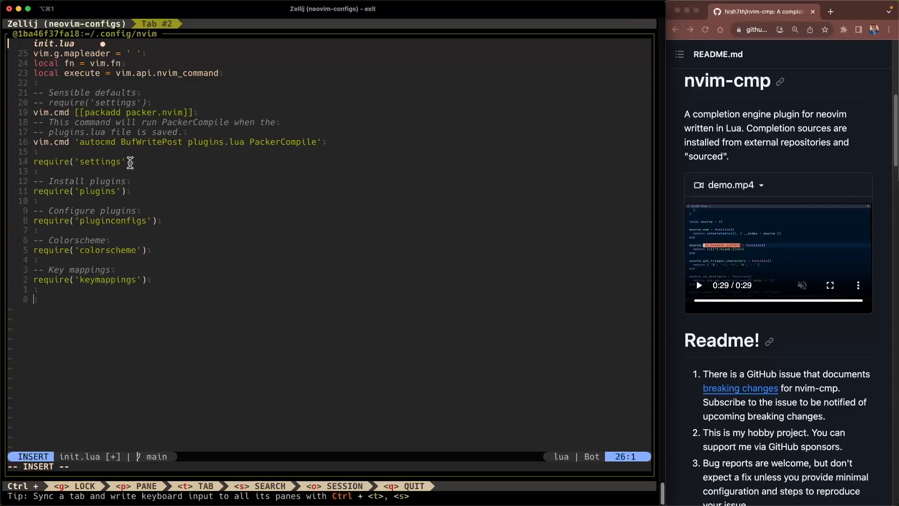
mouse_move(245, 290)
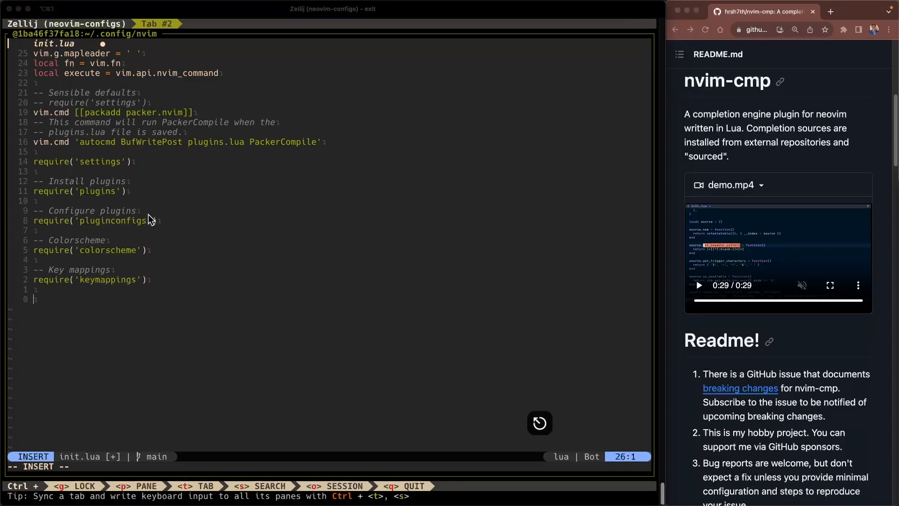
Step: Undo the date insertion and delete the extra blank line at the end of init.lua
text(Bu)
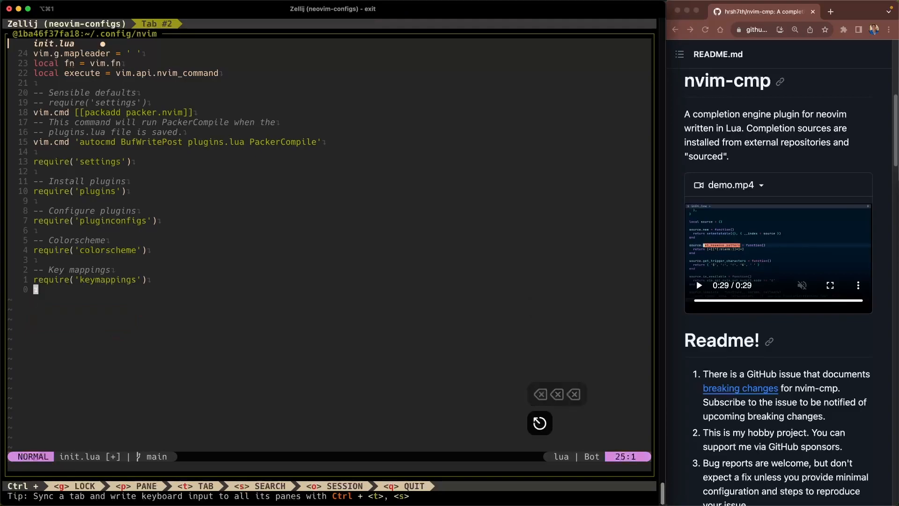
Step: Search init.lua for 'co' and view the buffer-word completion suggestions
key(/)
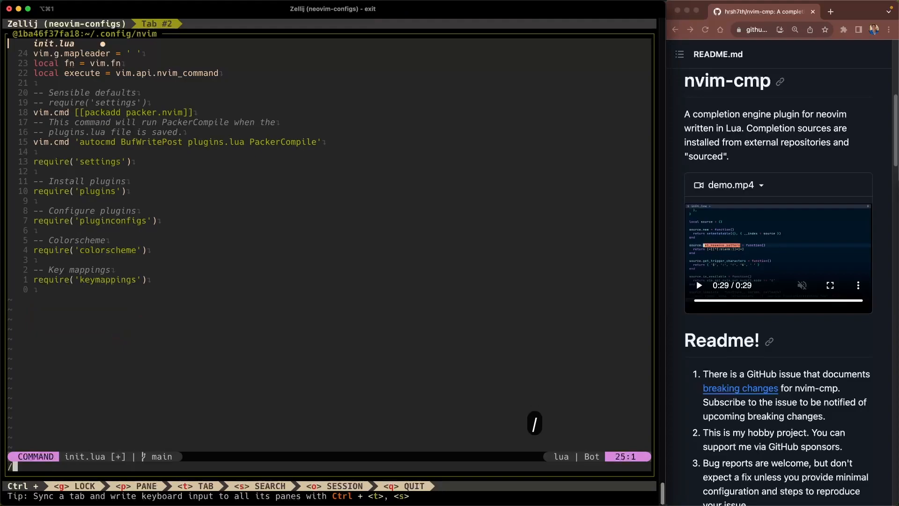
text(co)
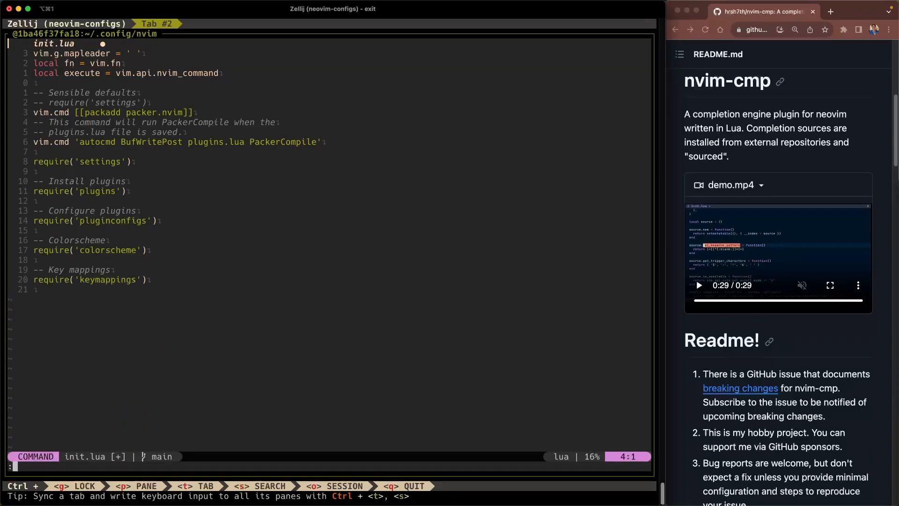
Step: Type :Teles to view command-line completions, then exit command mode with Esc
text(Teles)
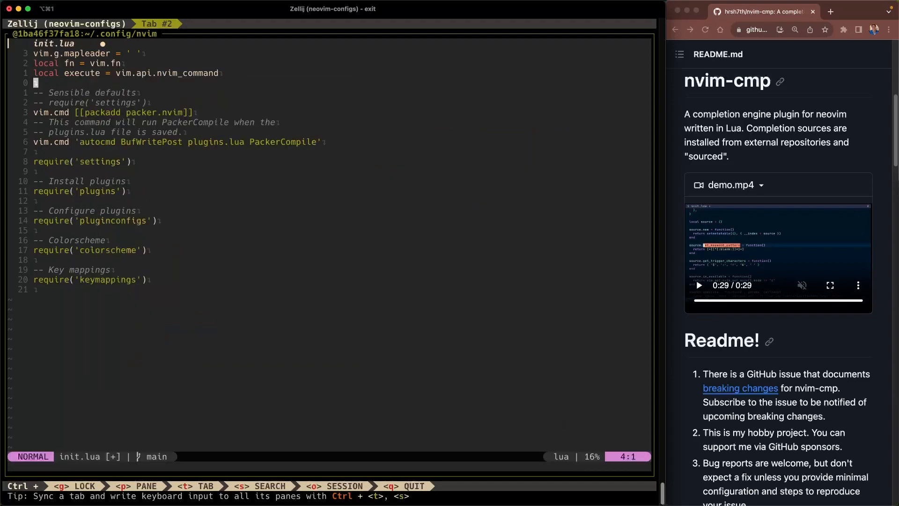
mouse_move(162, 329)
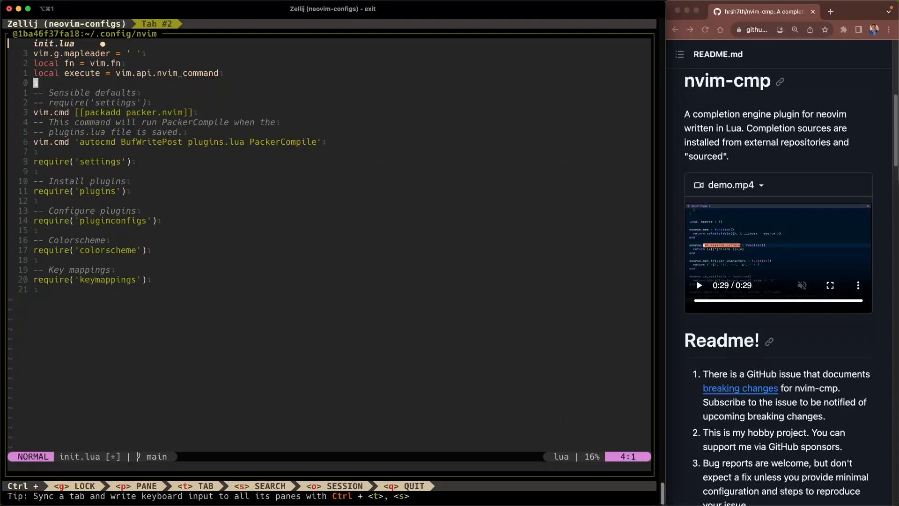
key(ctrl+alt+shift+f5)
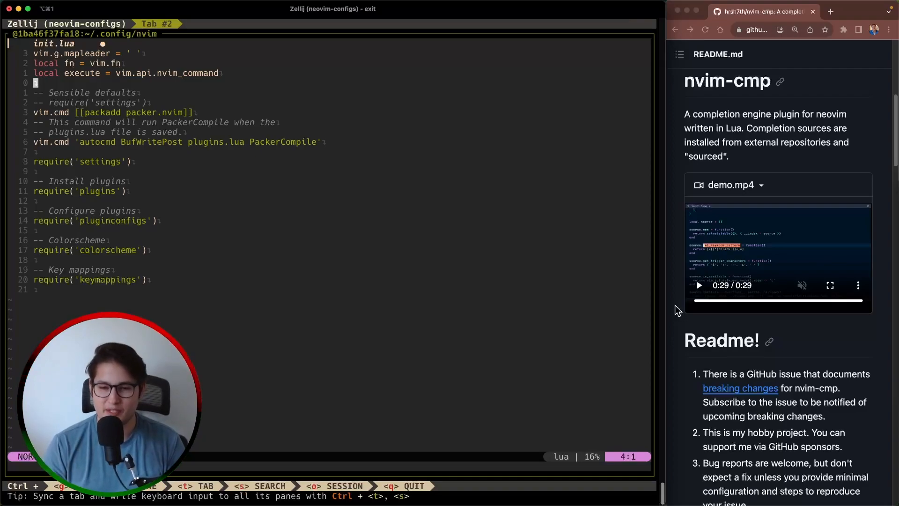
mouse_move(210, 370)
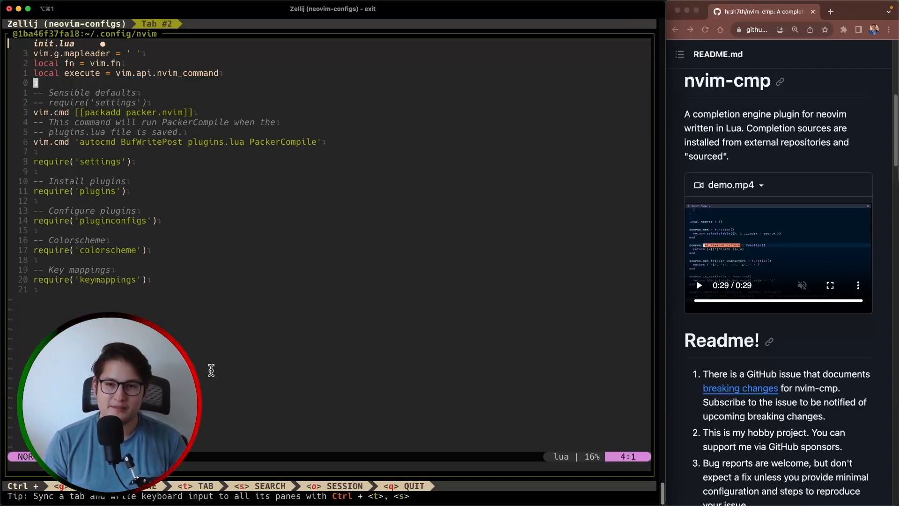